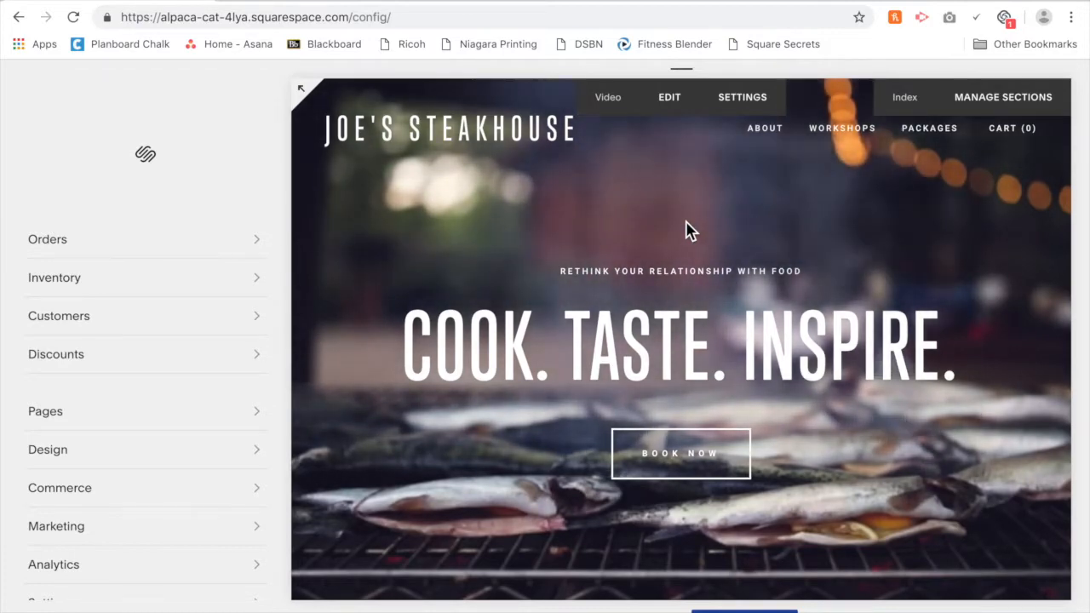
Scroll the site preview down to the footer with its Privacy Policy and Terms links
scroll(down, 3)
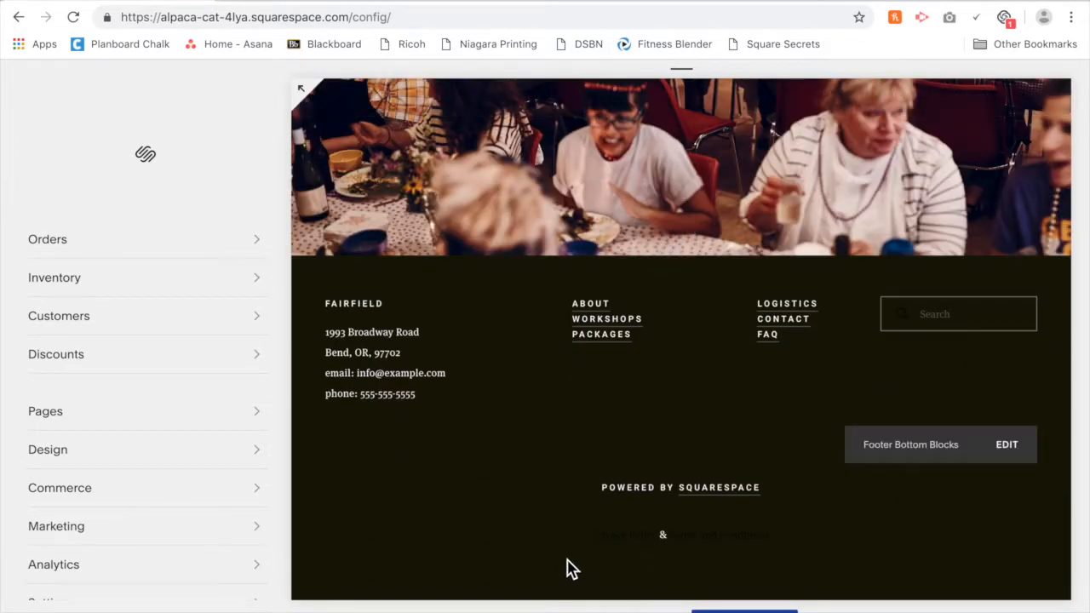
mouse_move(780, 564)
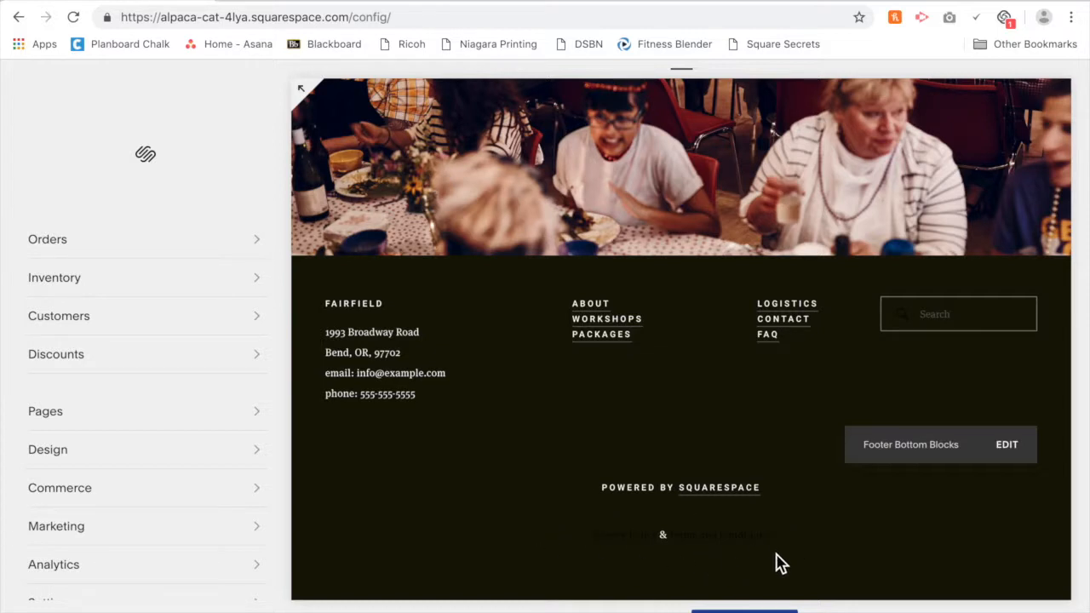
mouse_move(596, 522)
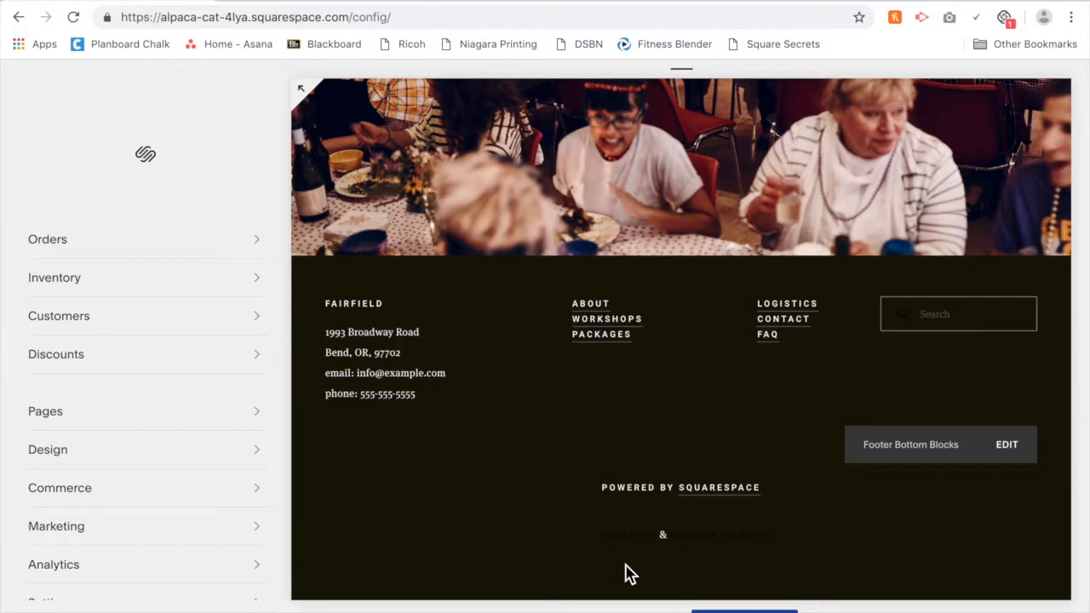
mouse_move(732, 559)
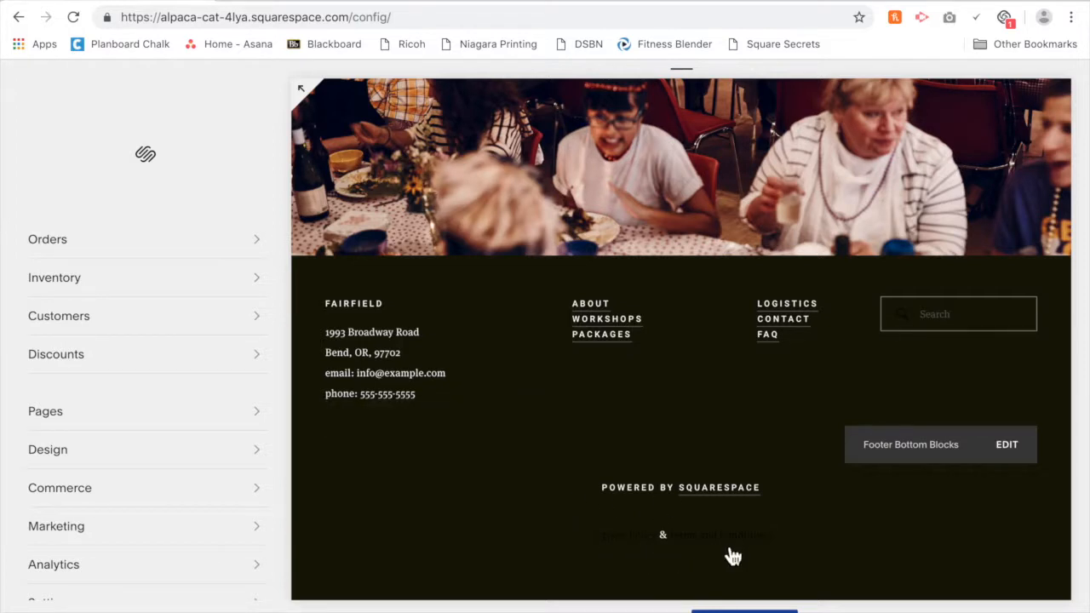
mouse_move(666, 574)
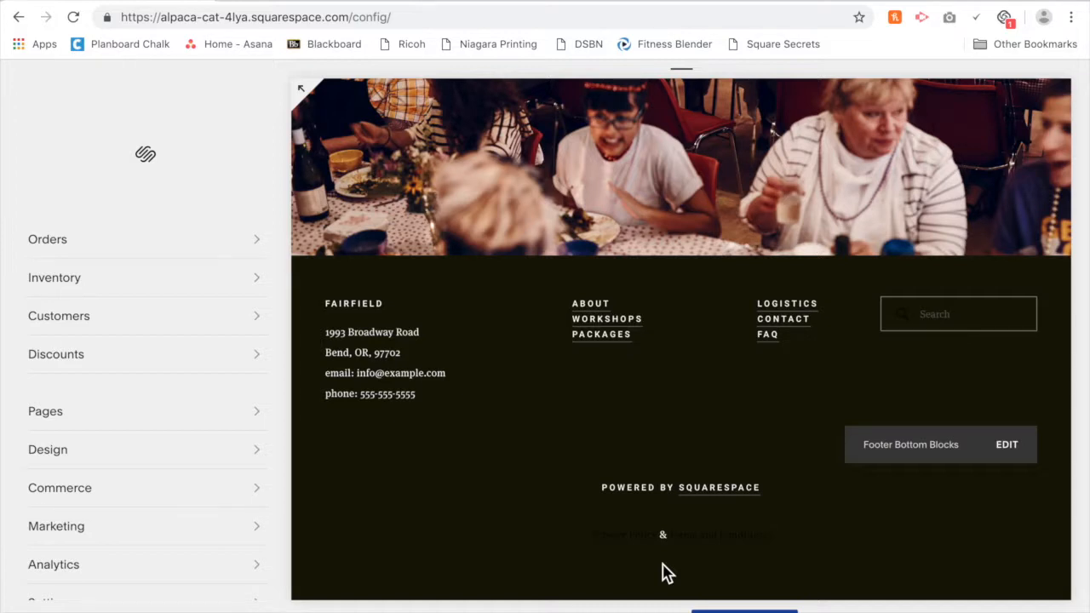
mouse_move(668, 574)
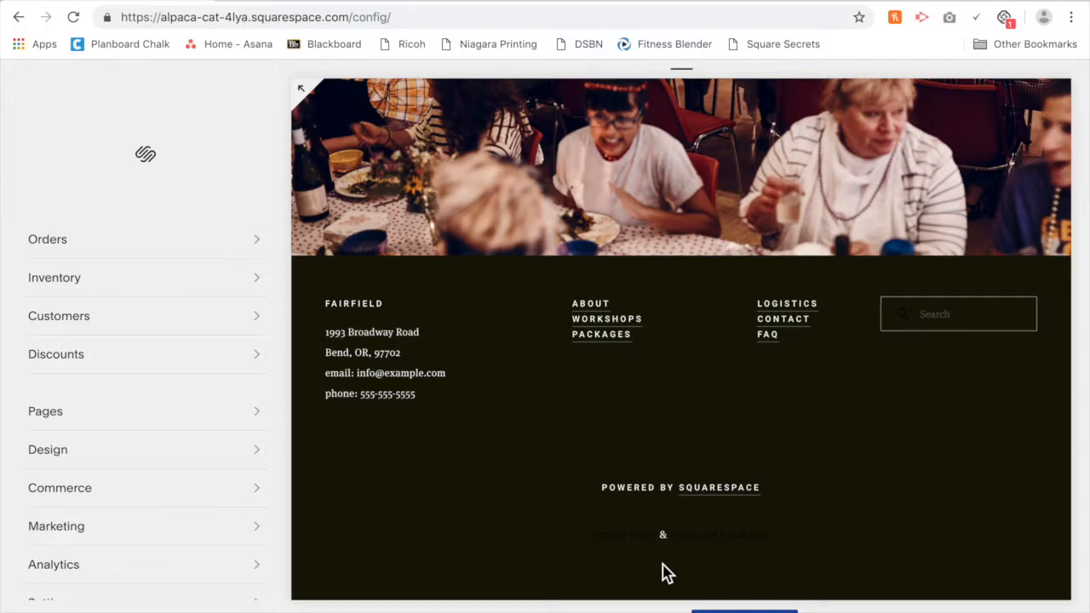
mouse_move(661, 558)
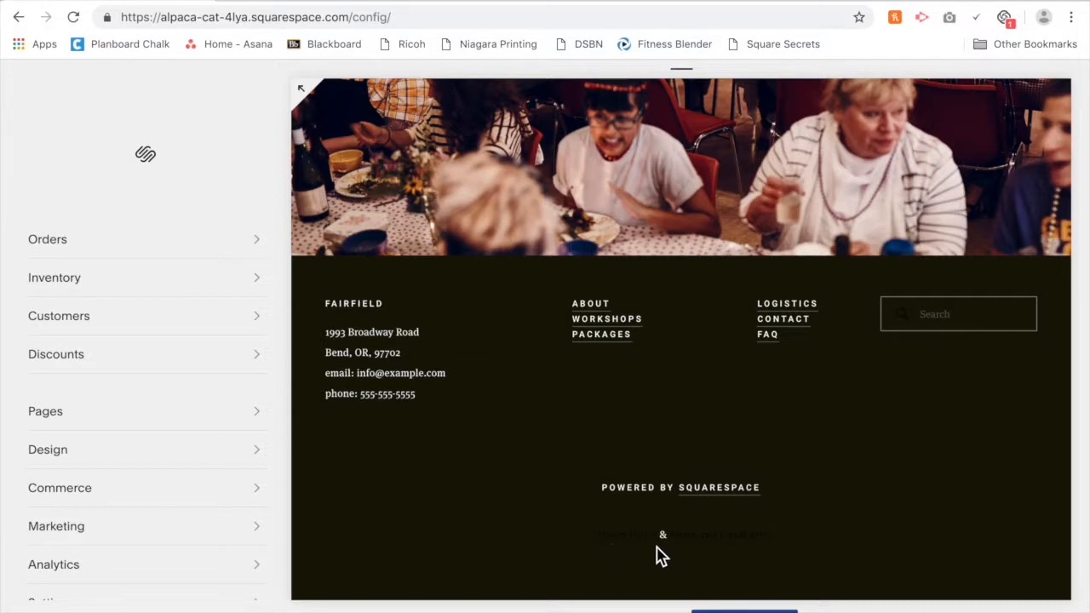
mouse_move(661, 545)
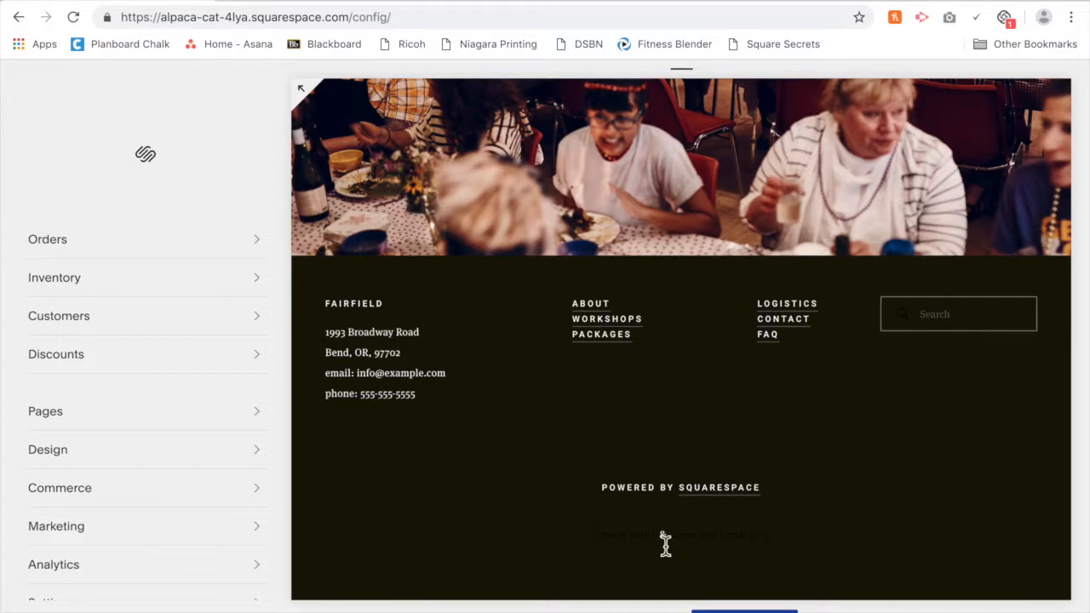
mouse_move(632, 538)
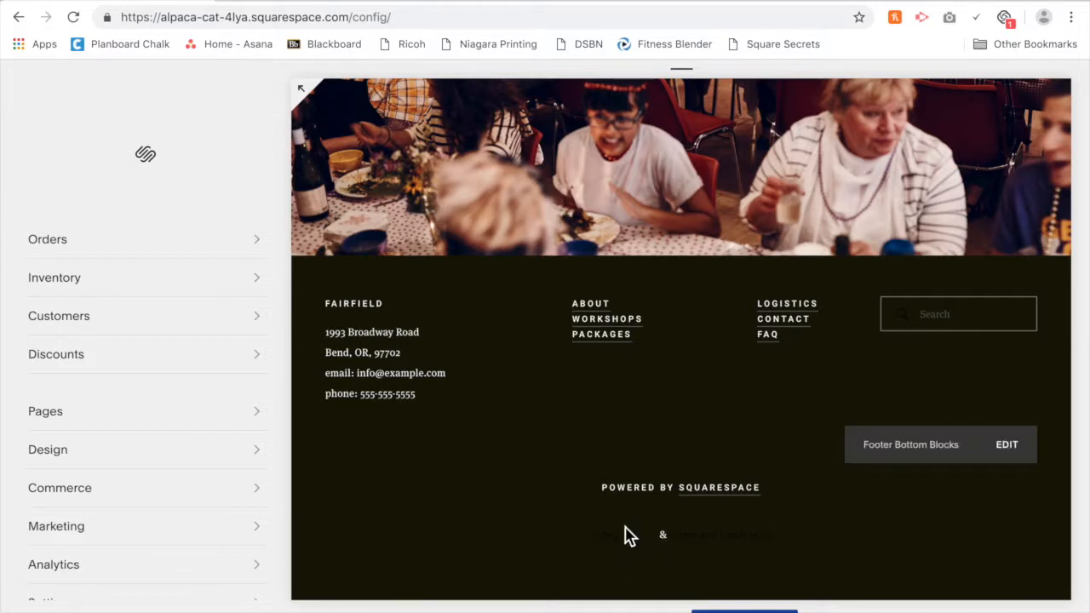
mouse_move(644, 575)
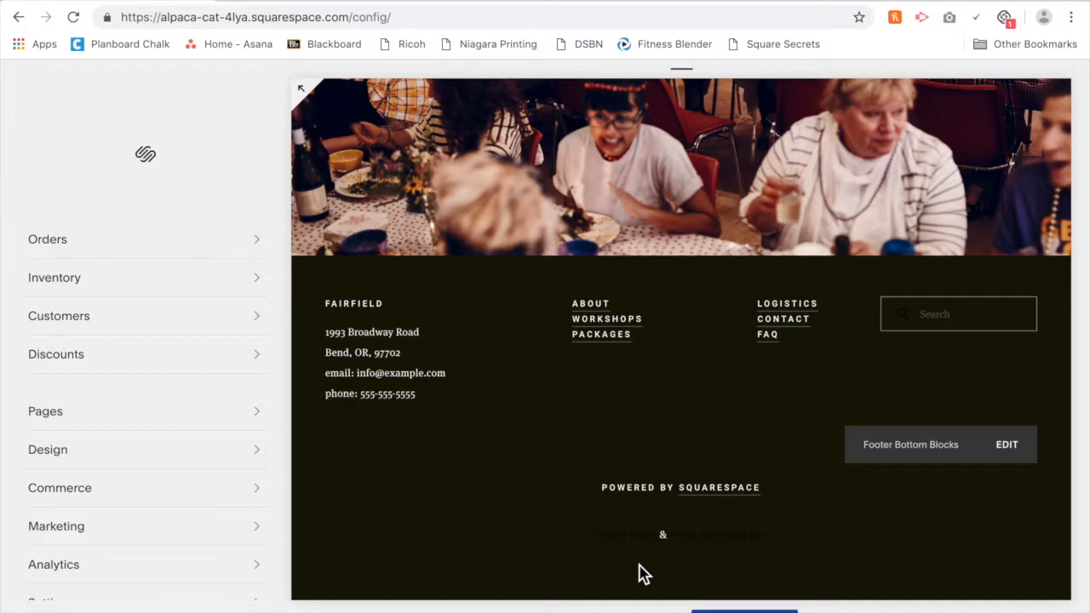
mouse_move(651, 562)
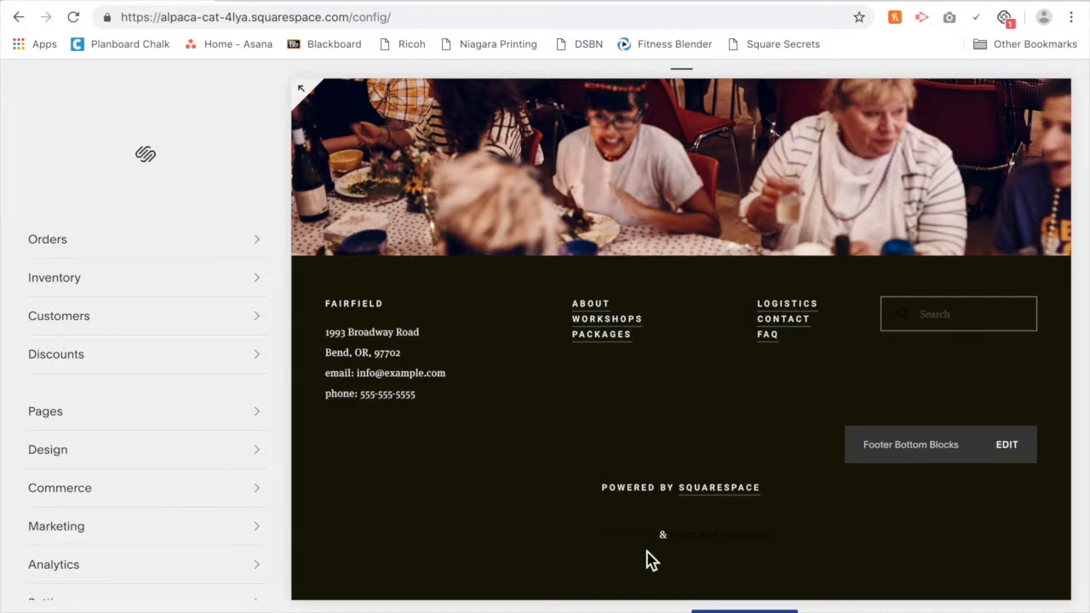
mouse_move(662, 559)
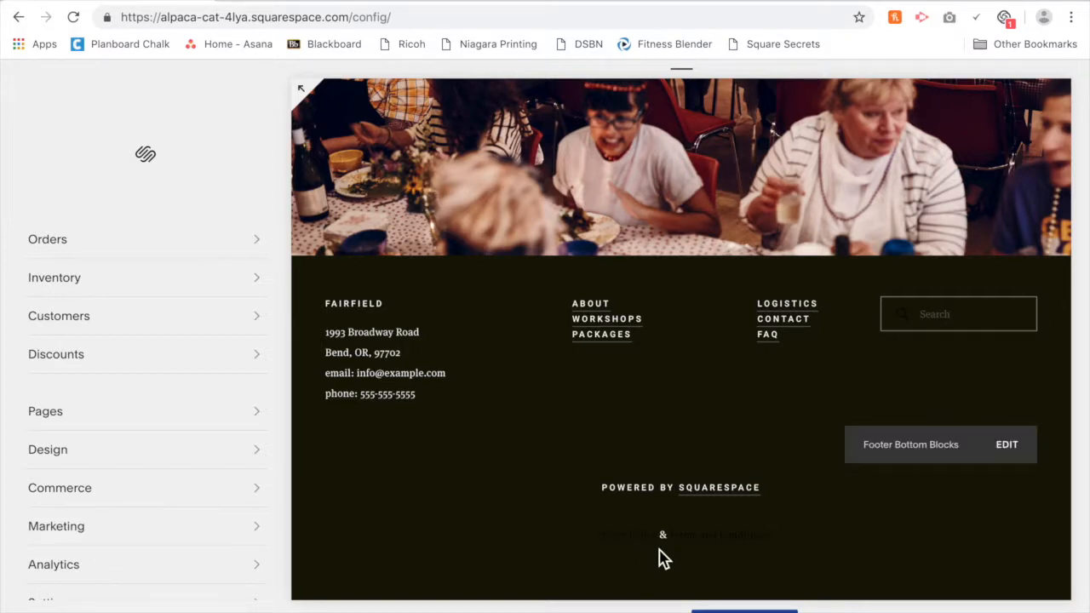
mouse_move(647, 553)
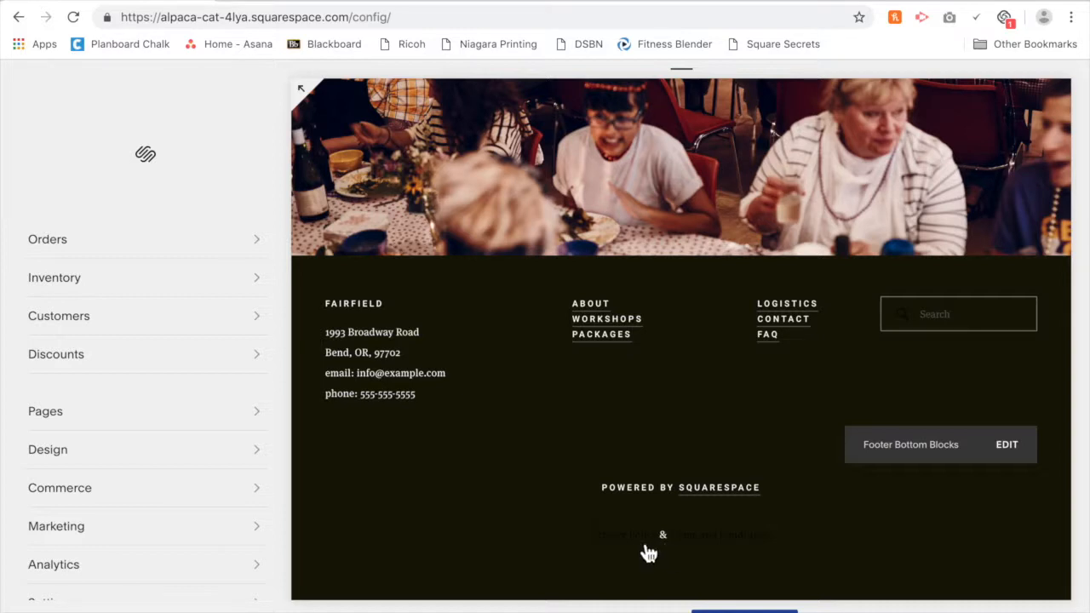
mouse_move(647, 562)
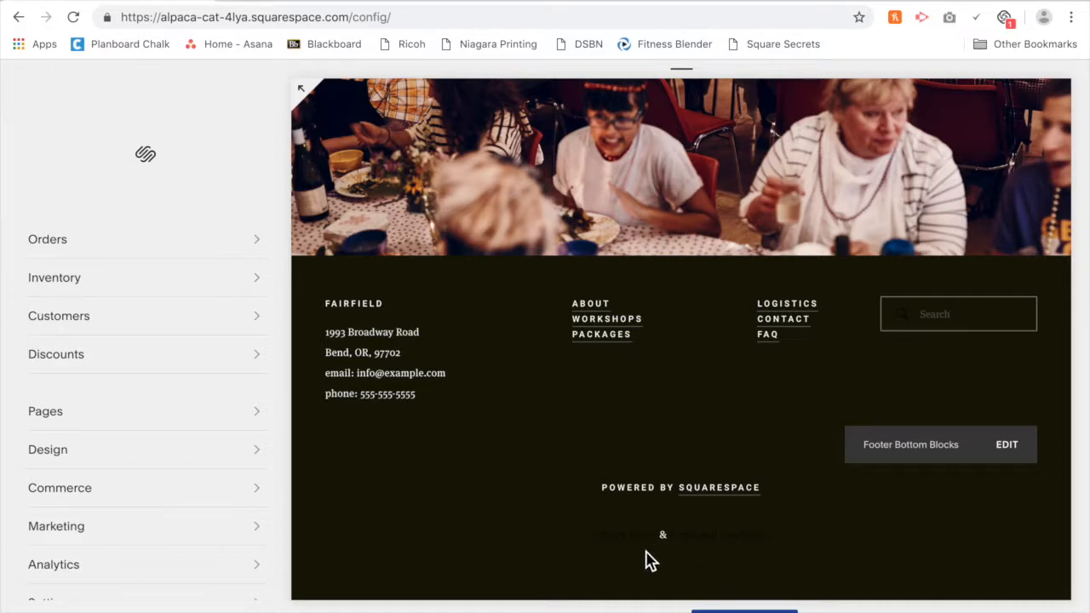
mouse_move(674, 559)
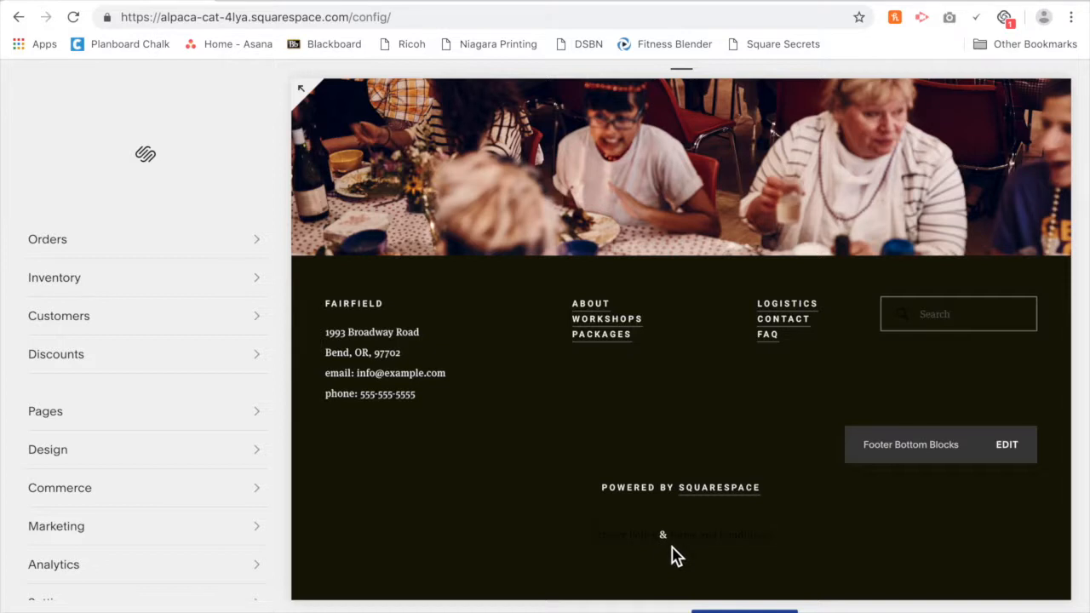
mouse_move(672, 562)
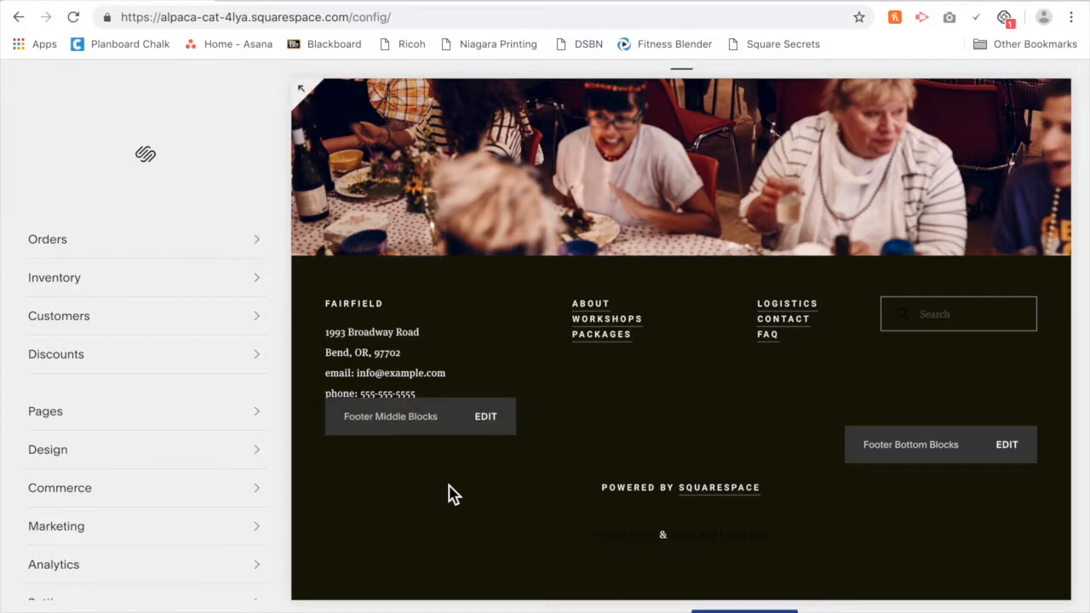
mouse_move(284, 448)
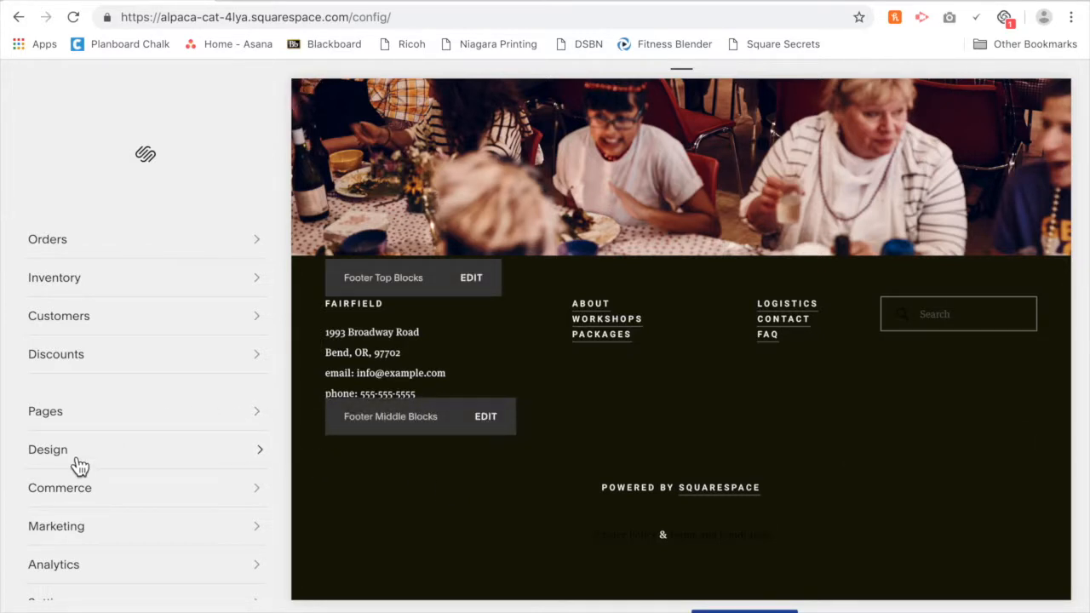
Go to Design and bring up the Custom CSS editor with the footer link rules
click(47, 450)
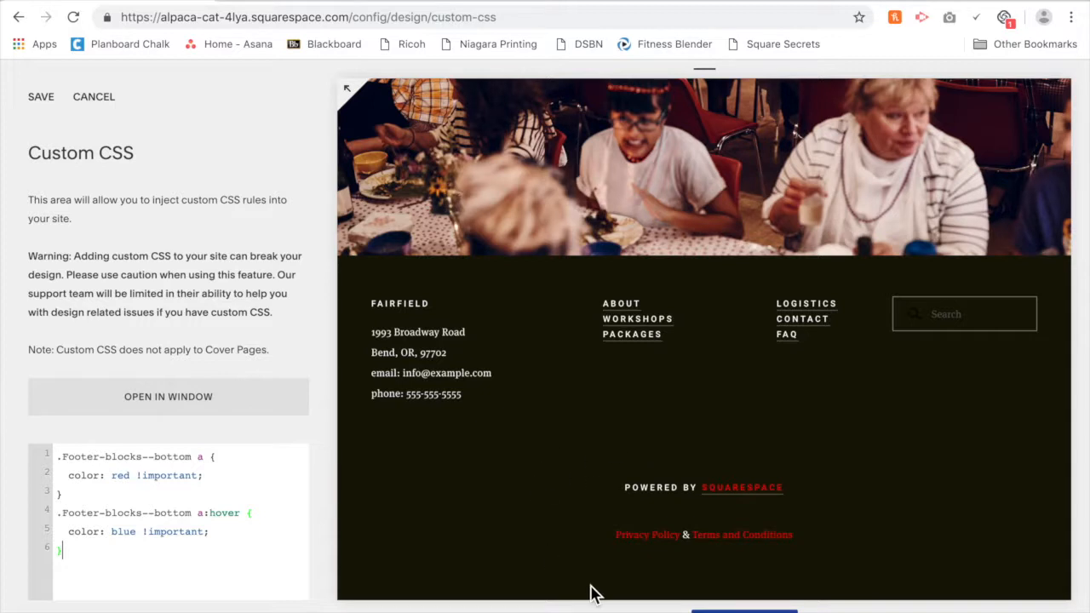
mouse_move(153, 583)
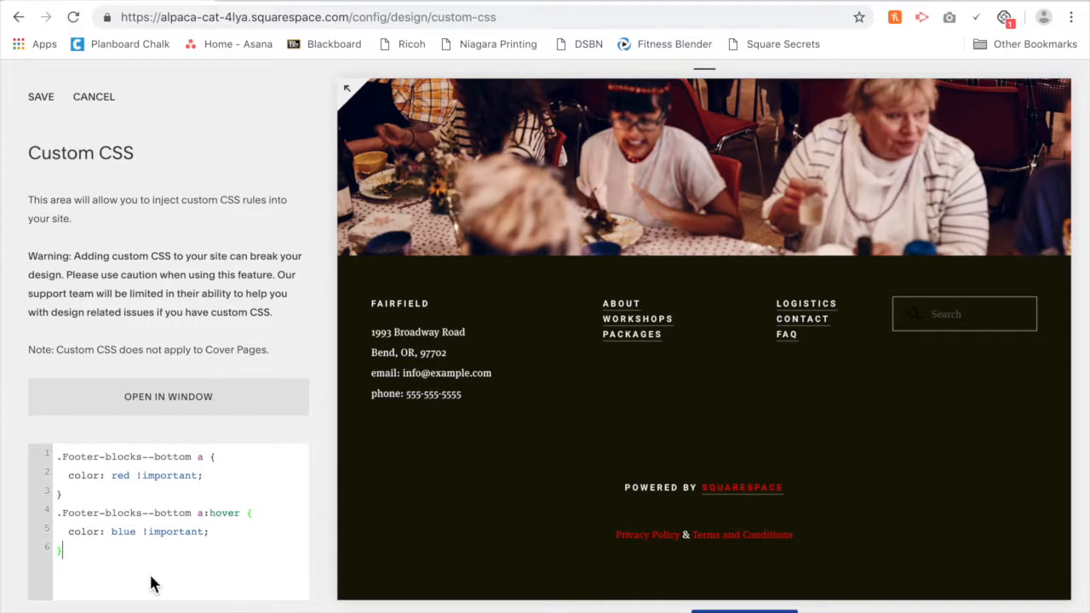
mouse_move(201, 467)
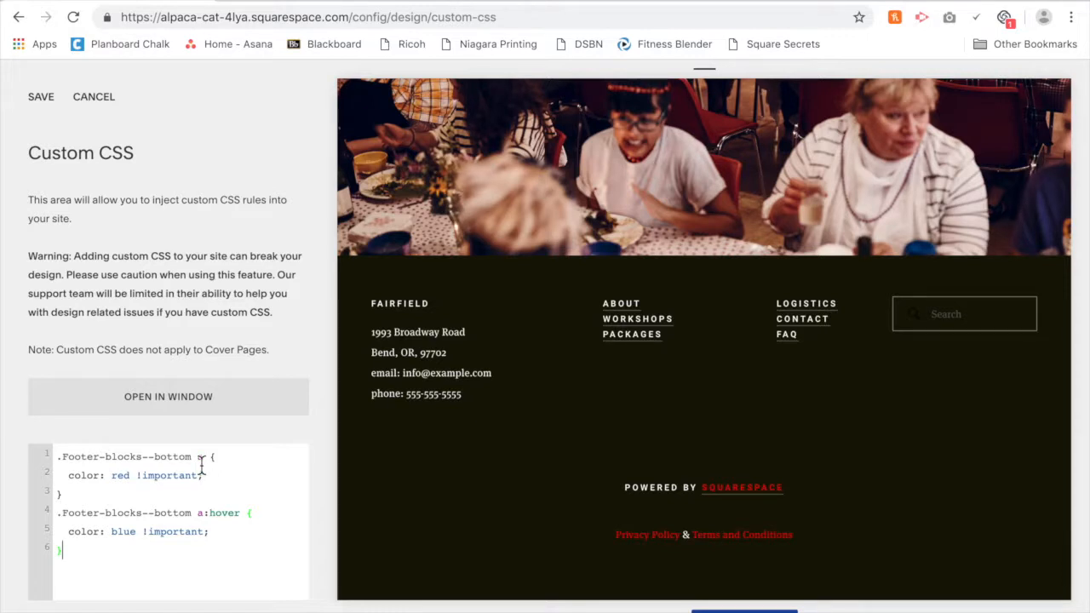
text(a)
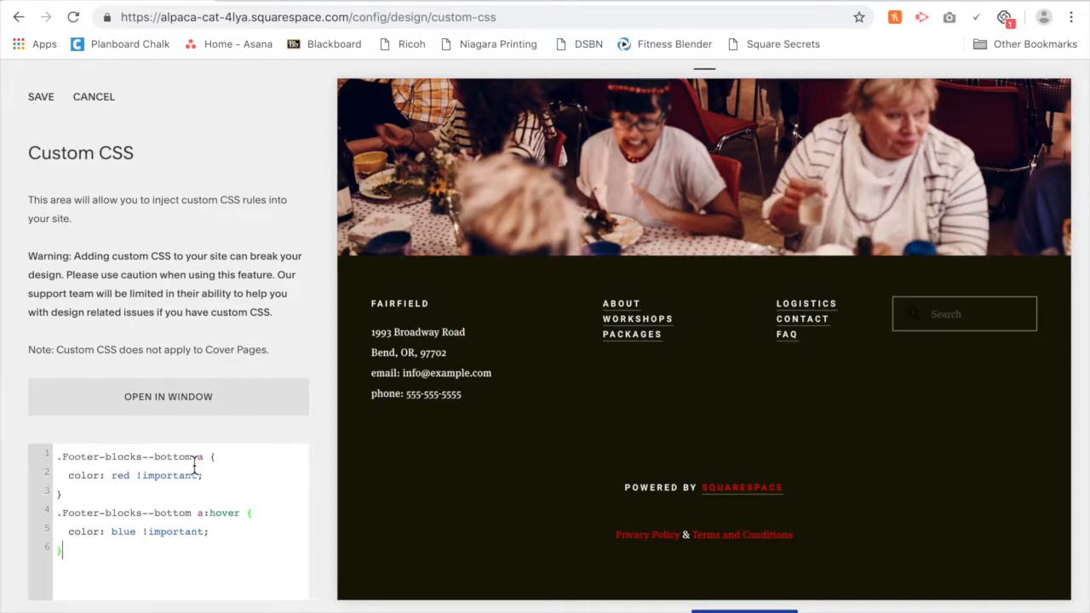
mouse_move(85, 482)
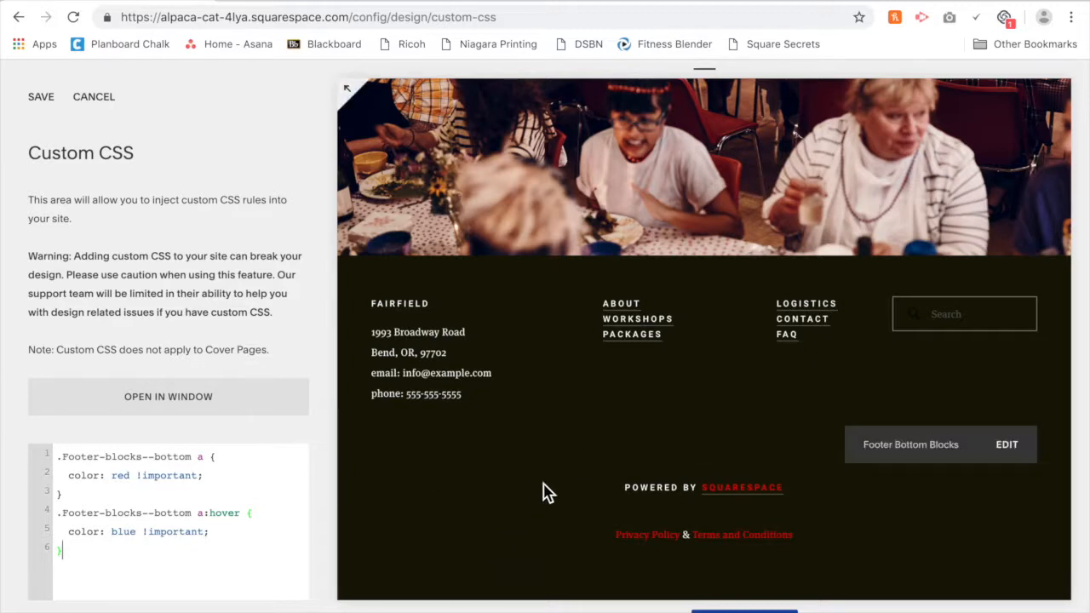
mouse_move(746, 549)
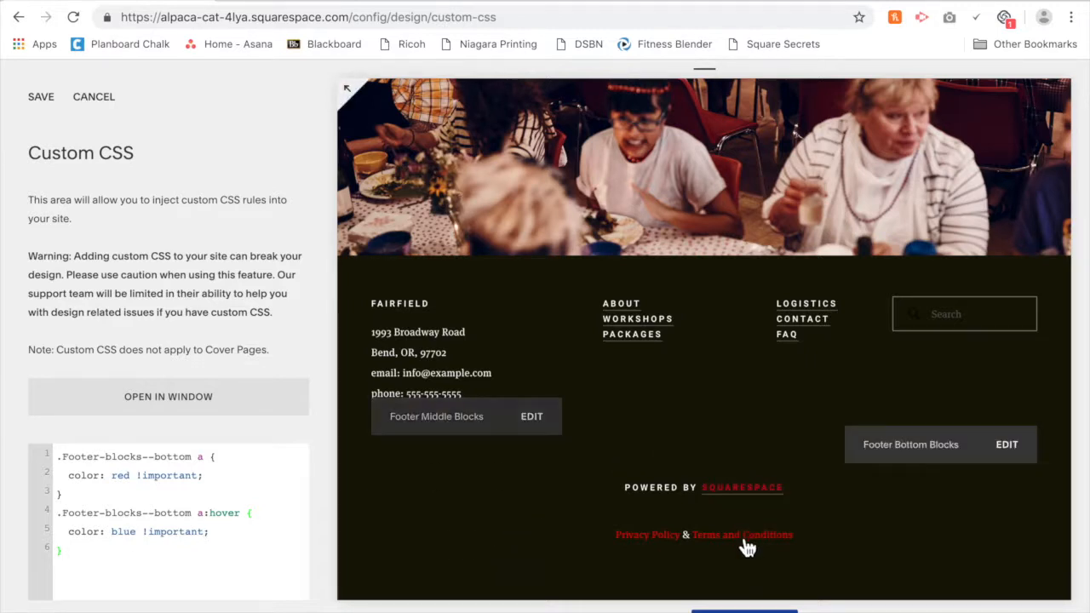
mouse_move(592, 562)
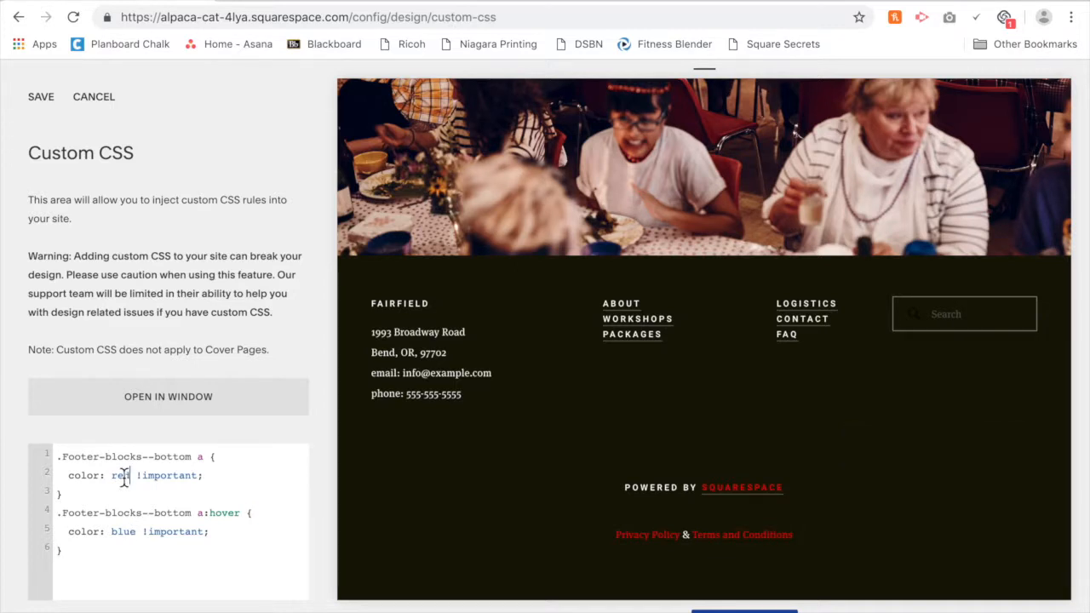
Change the footer link colour to #ffffff and the hover colour to orange
double_click(119, 475)
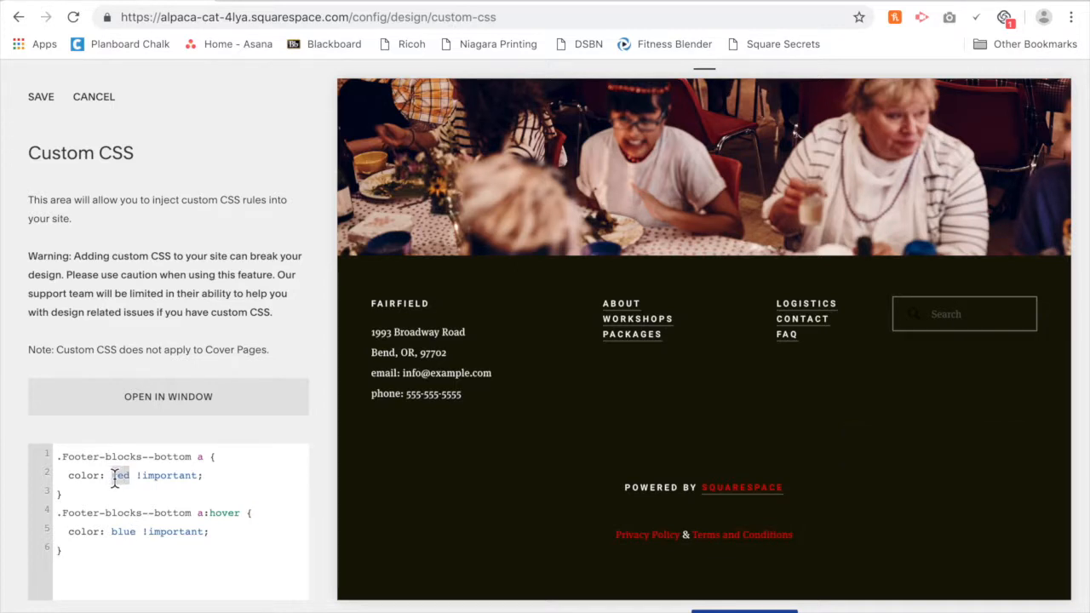
text(#ffff)
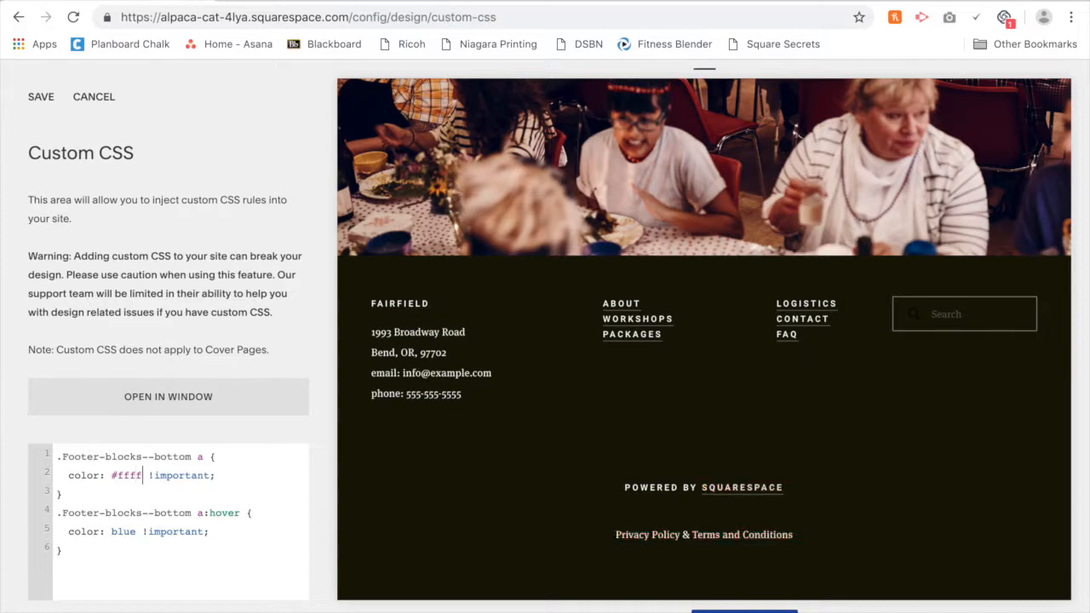
text(ff)
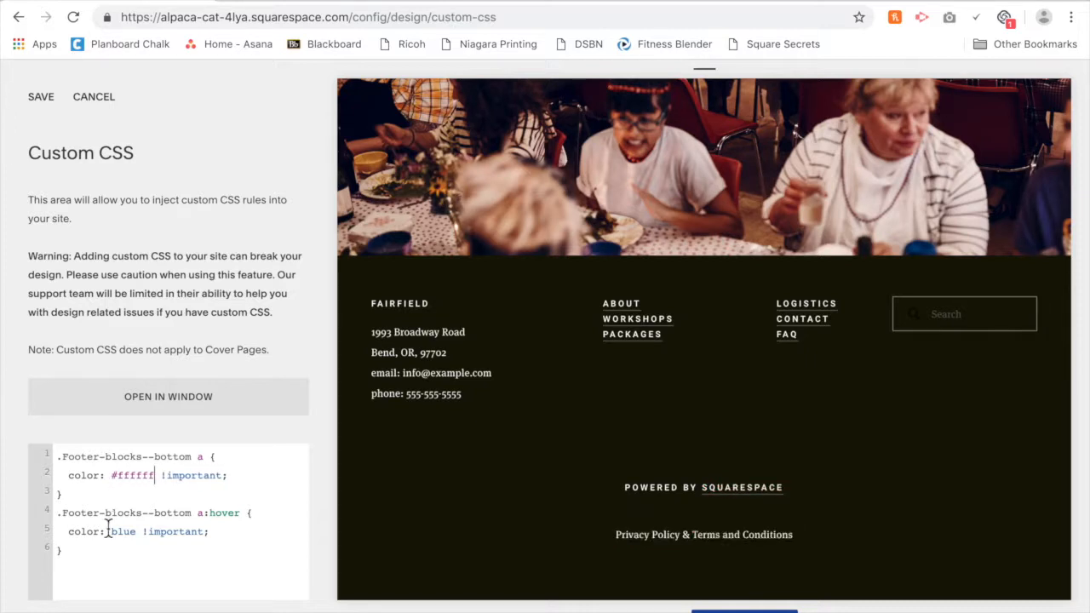
double_click(122, 532)
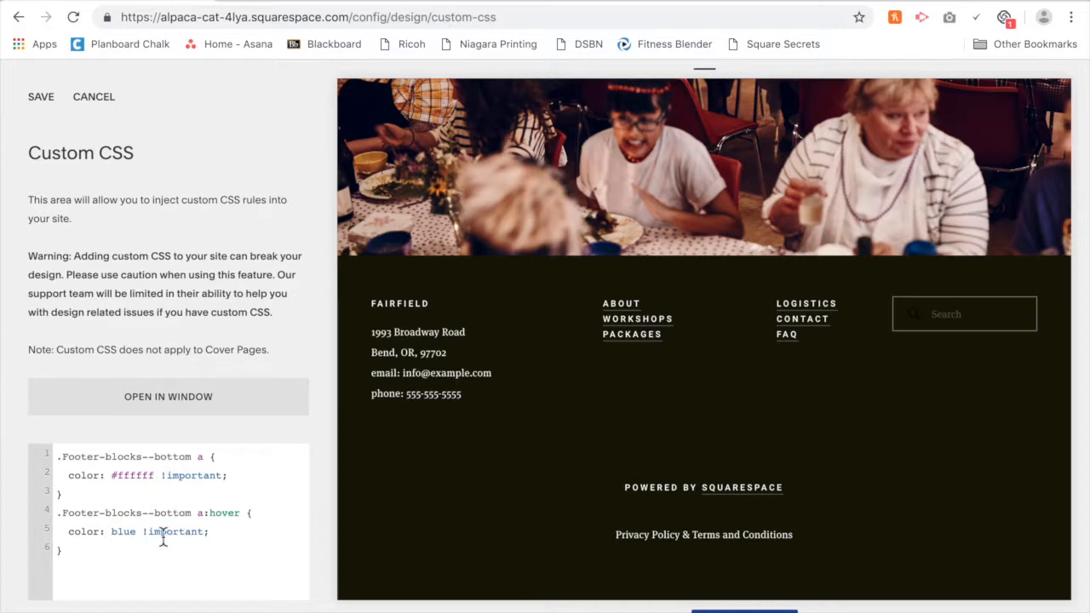
text(orang)
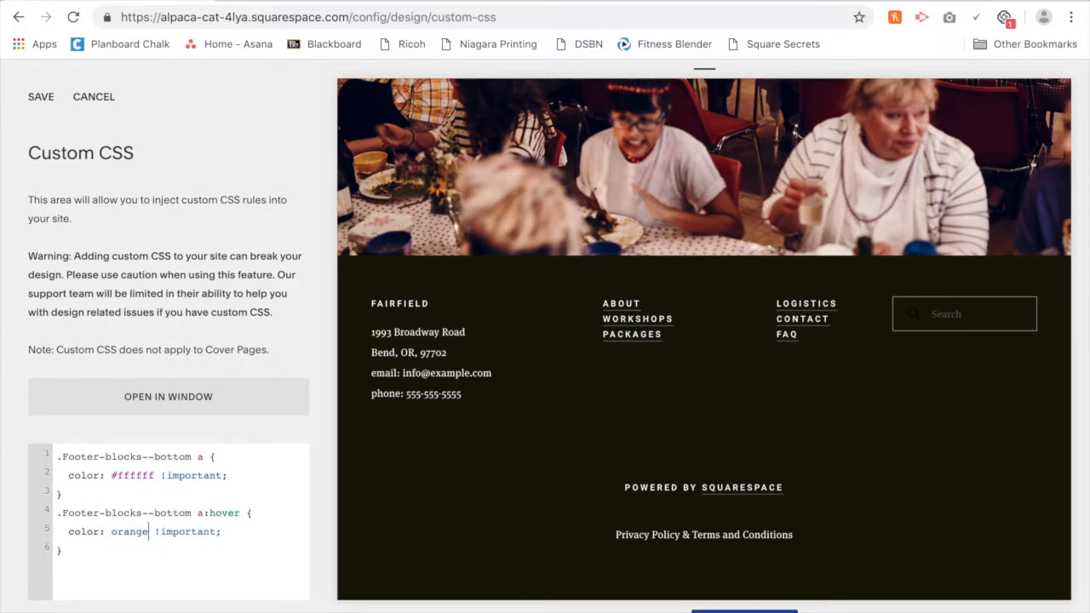
mouse_move(640, 553)
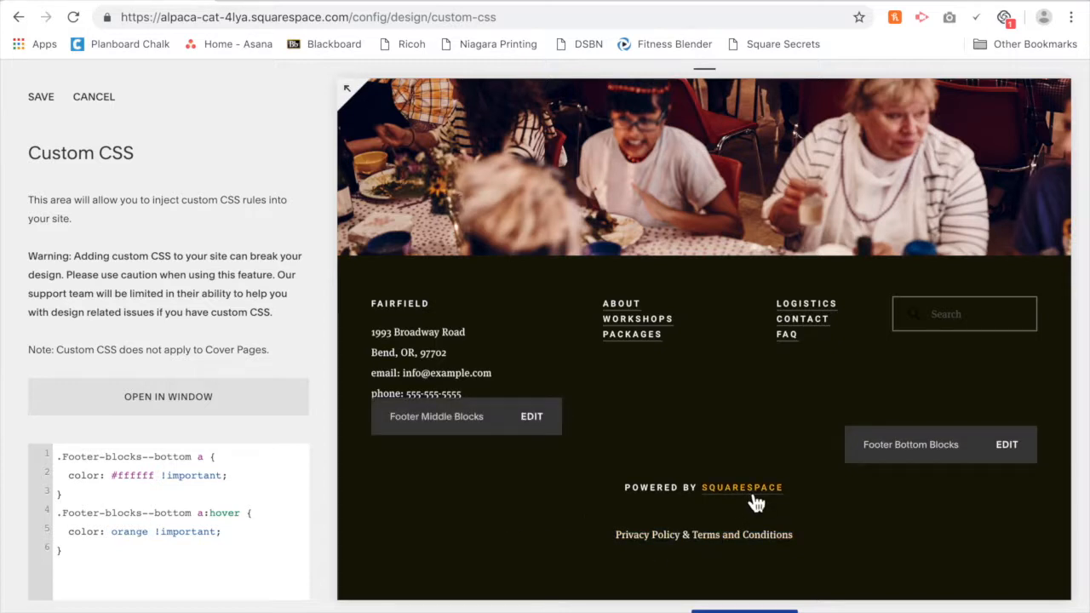
mouse_move(481, 552)
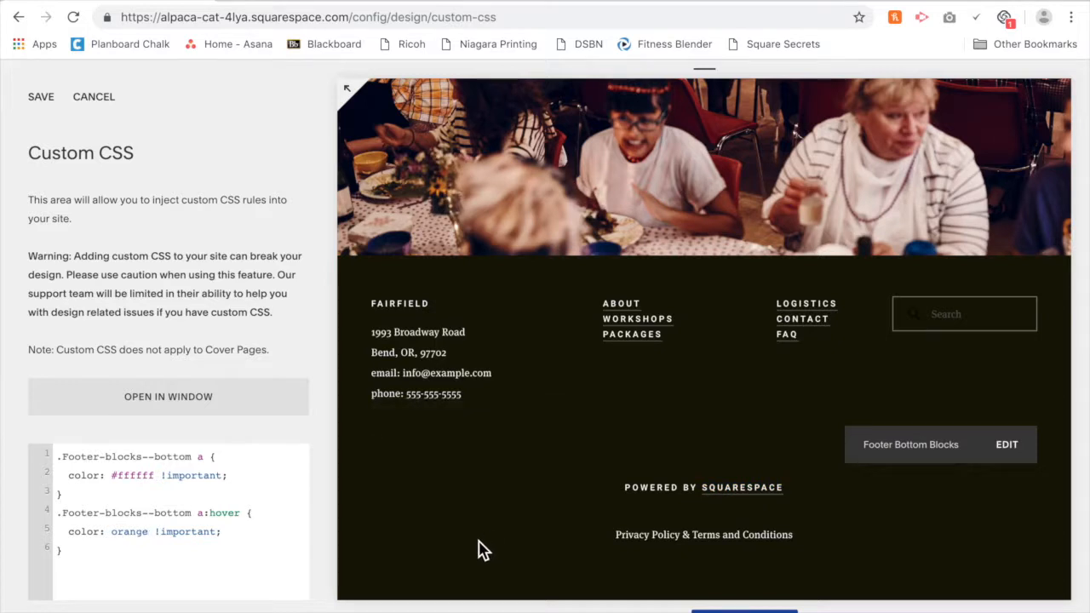
mouse_move(733, 555)
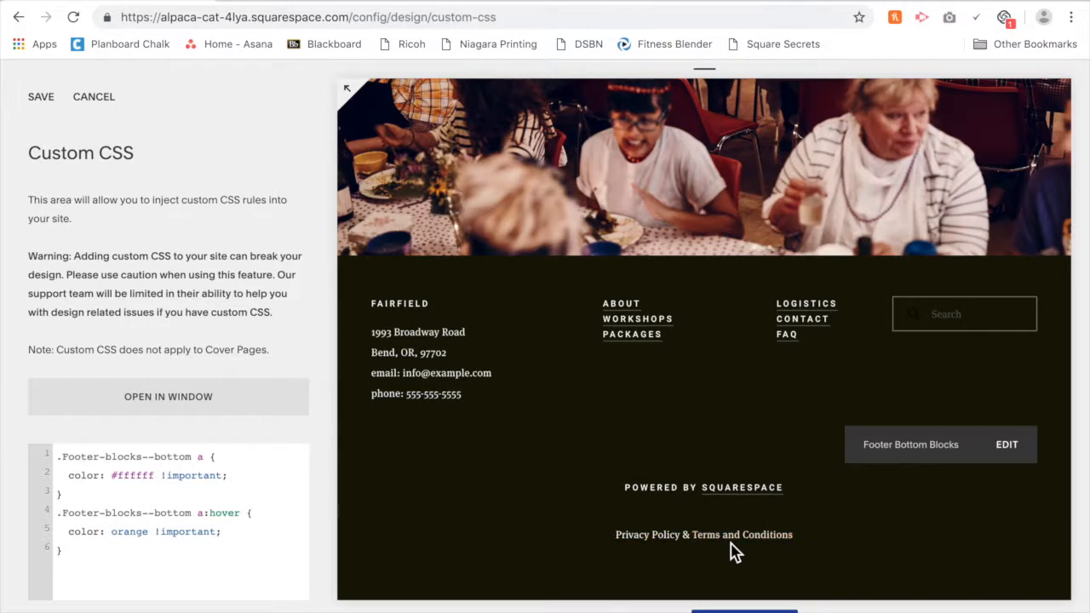